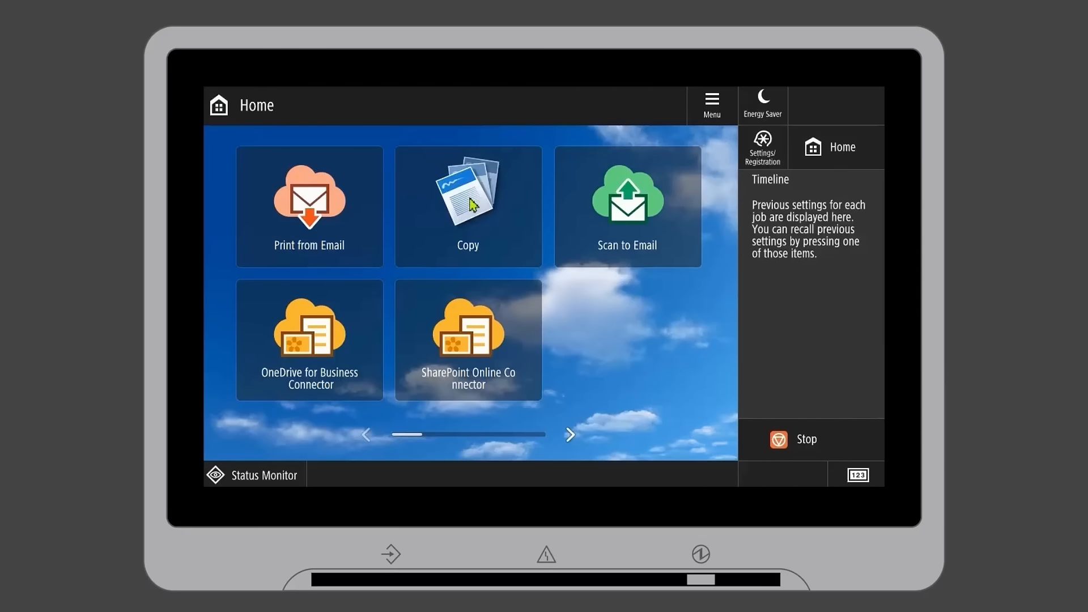
# Step: Open SharePoint Online Connector, log in, and start a scan into the Documents folder
pyautogui.click(468, 339)
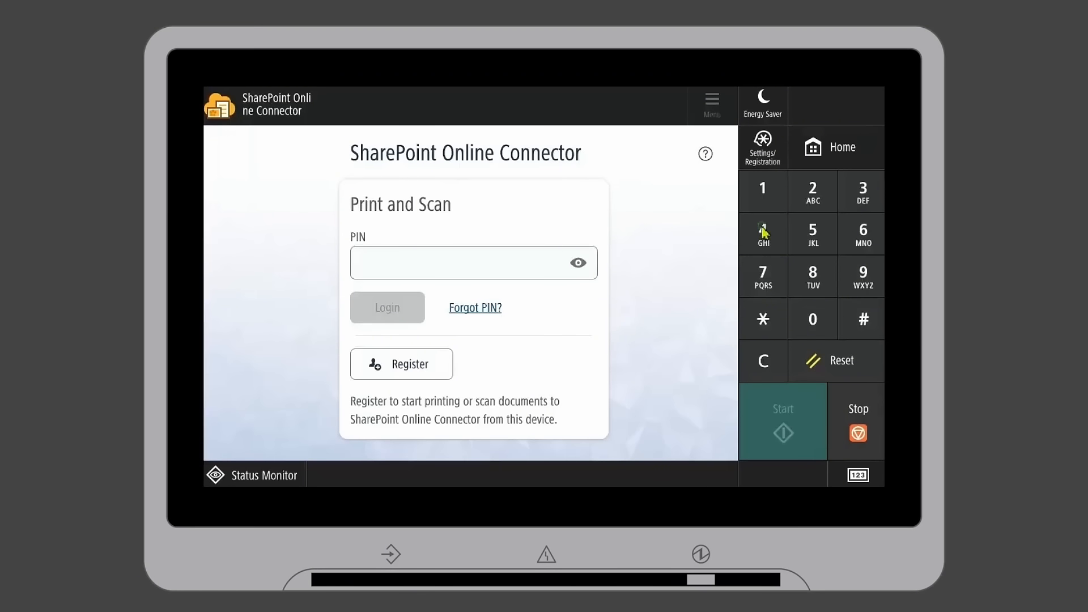
pyautogui.click(387, 307)
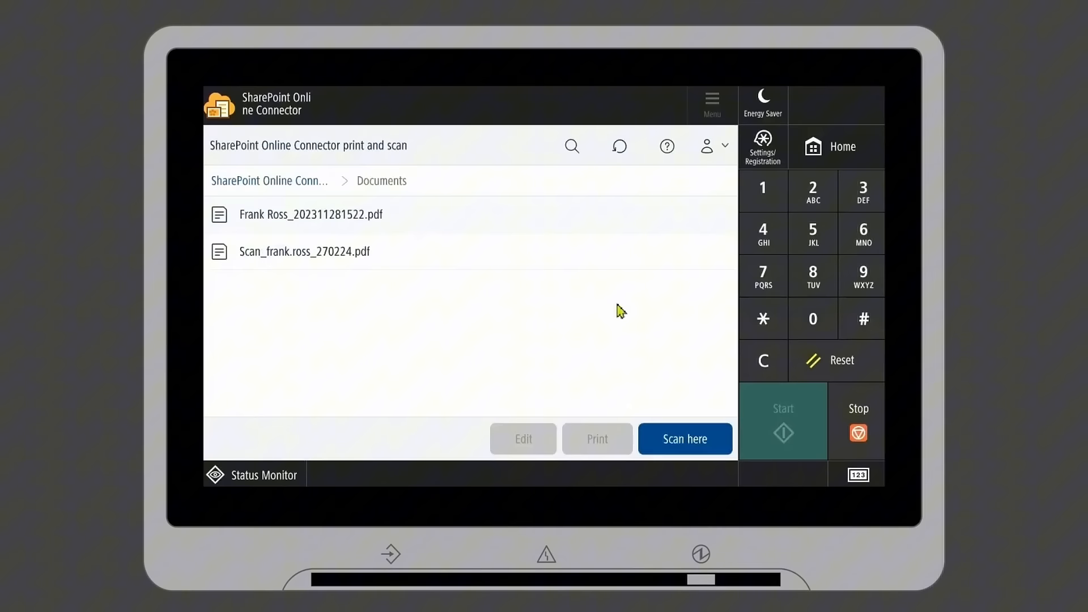
pyautogui.click(684, 438)
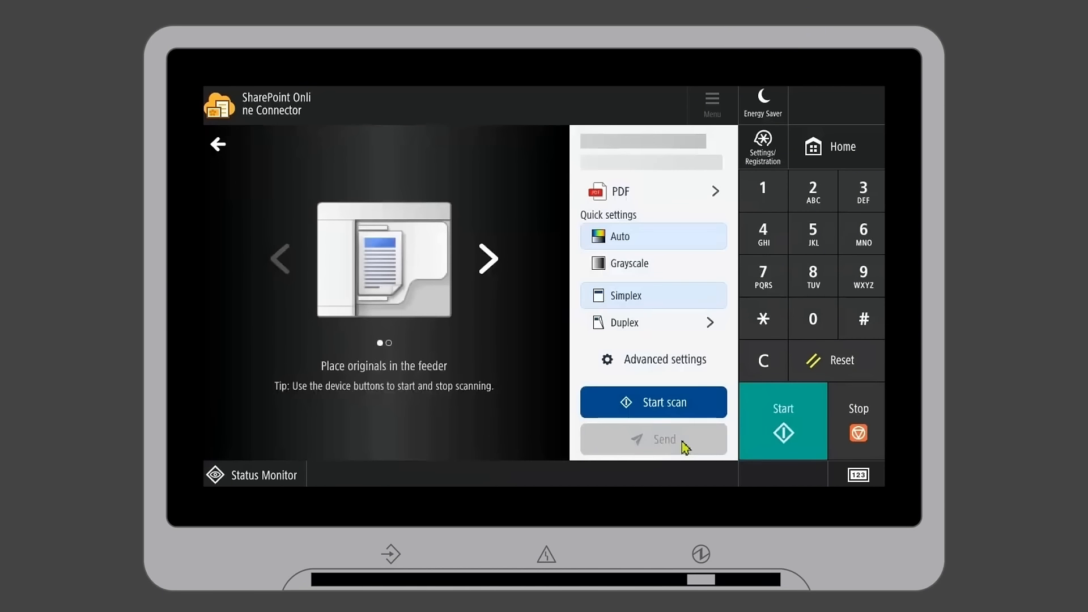
pyautogui.moveTo(651, 368)
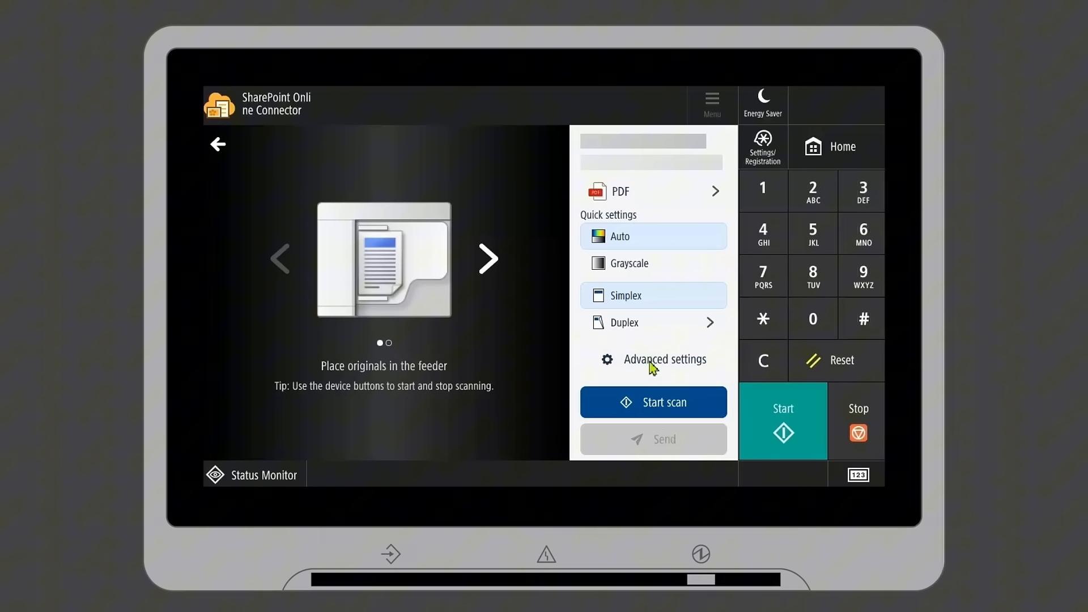
# Step: Change the scan file format from PDF to PDF/A
pyautogui.click(665, 360)
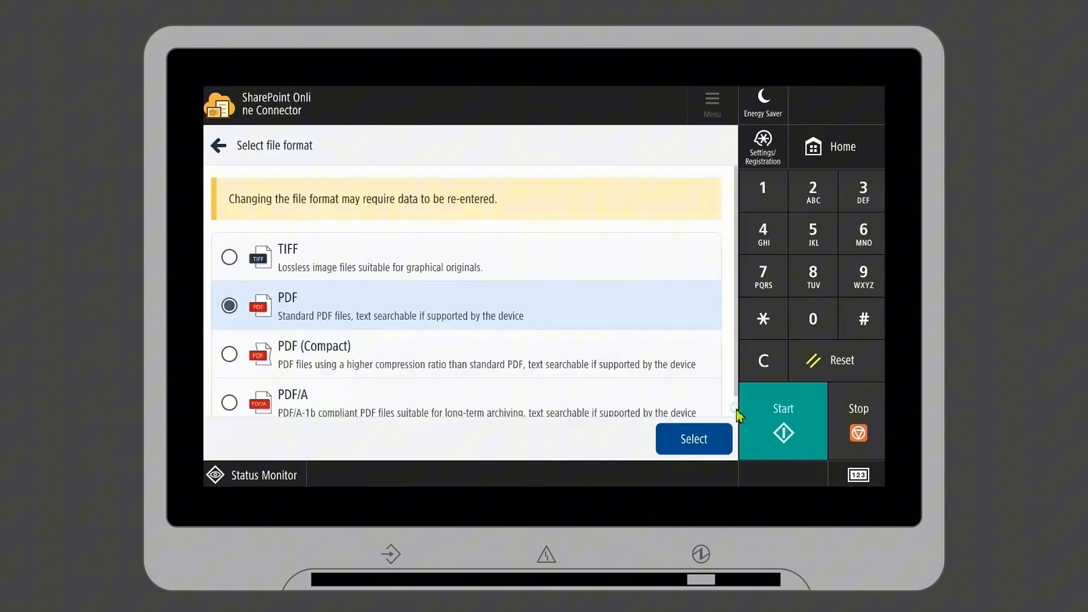
pyautogui.click(693, 438)
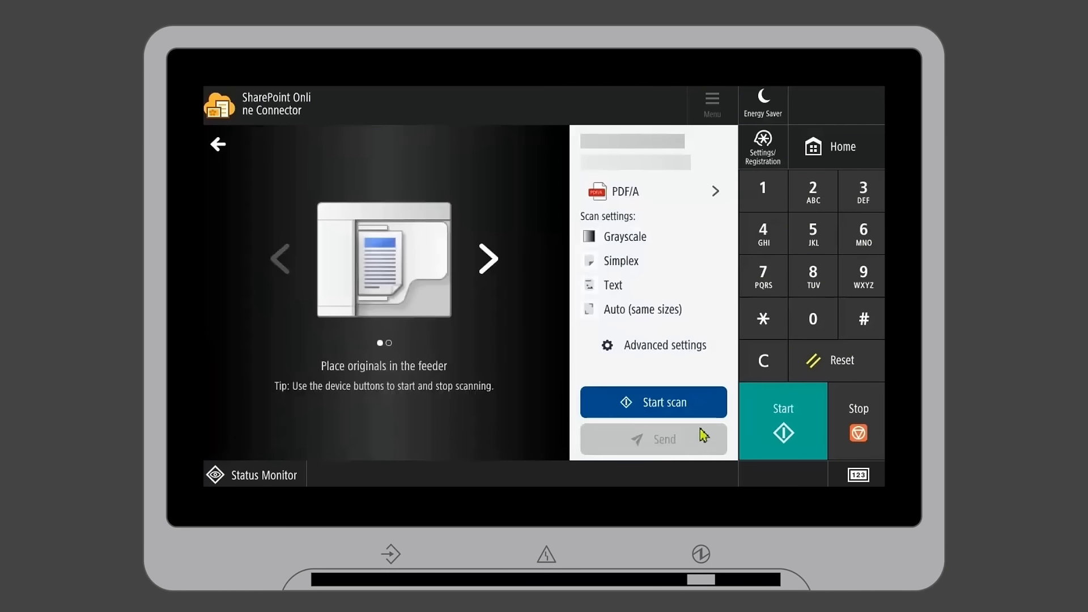